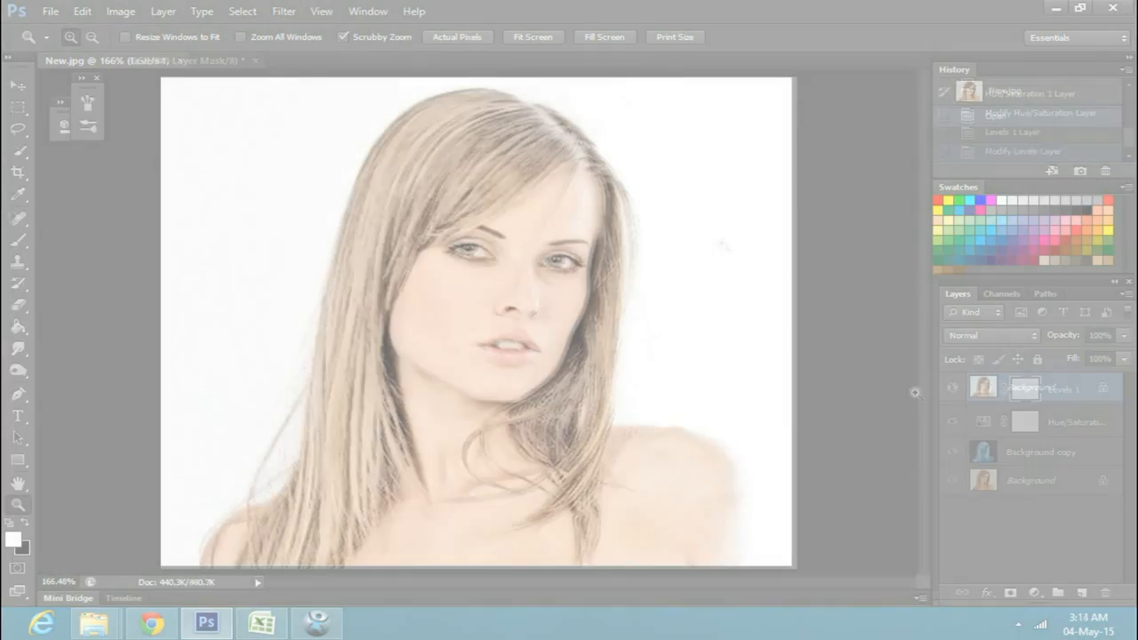
- Duplicate the Background portrait layer with Ctrl+J
click(996, 116)
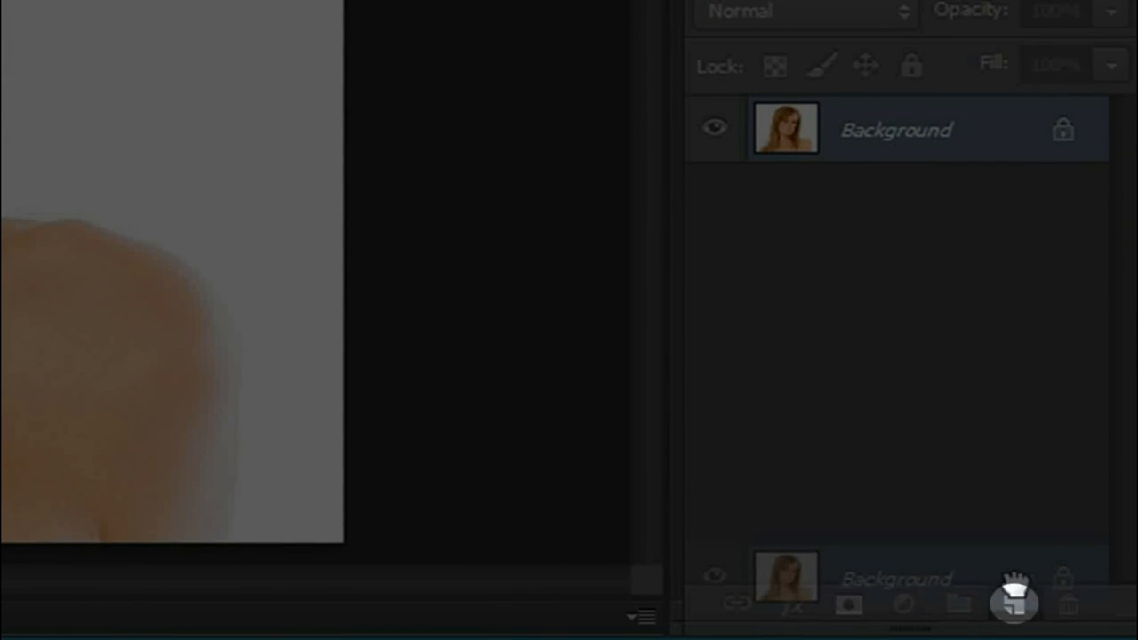
key(ctrl+j)
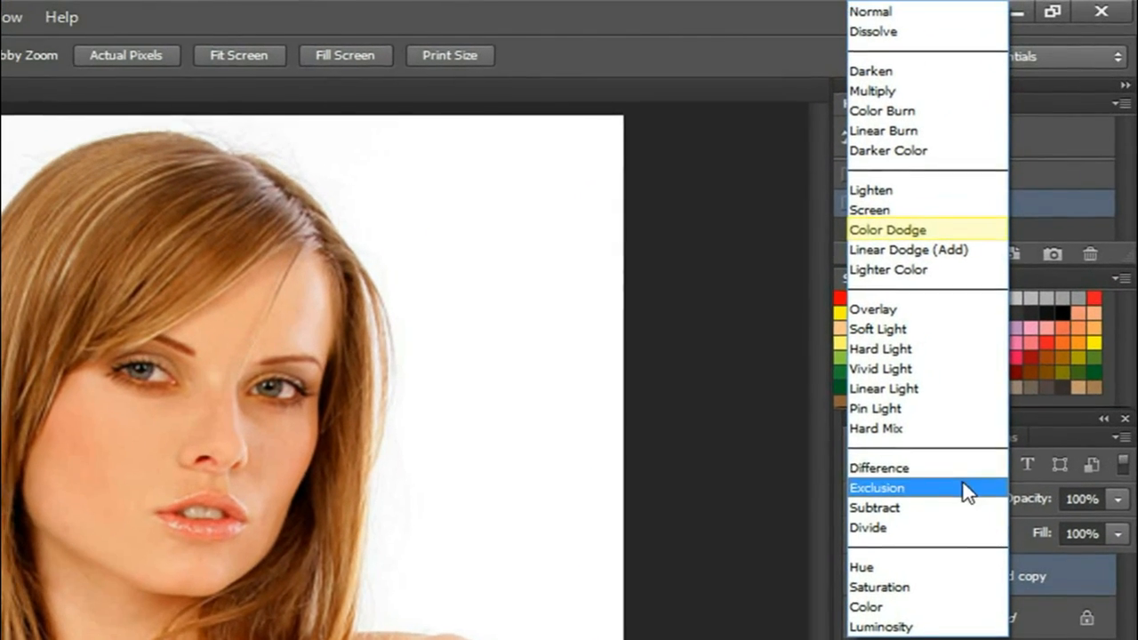
- Set the Background copy to Color Dodge and invert it, leaving the canvas nearly white
click(887, 229)
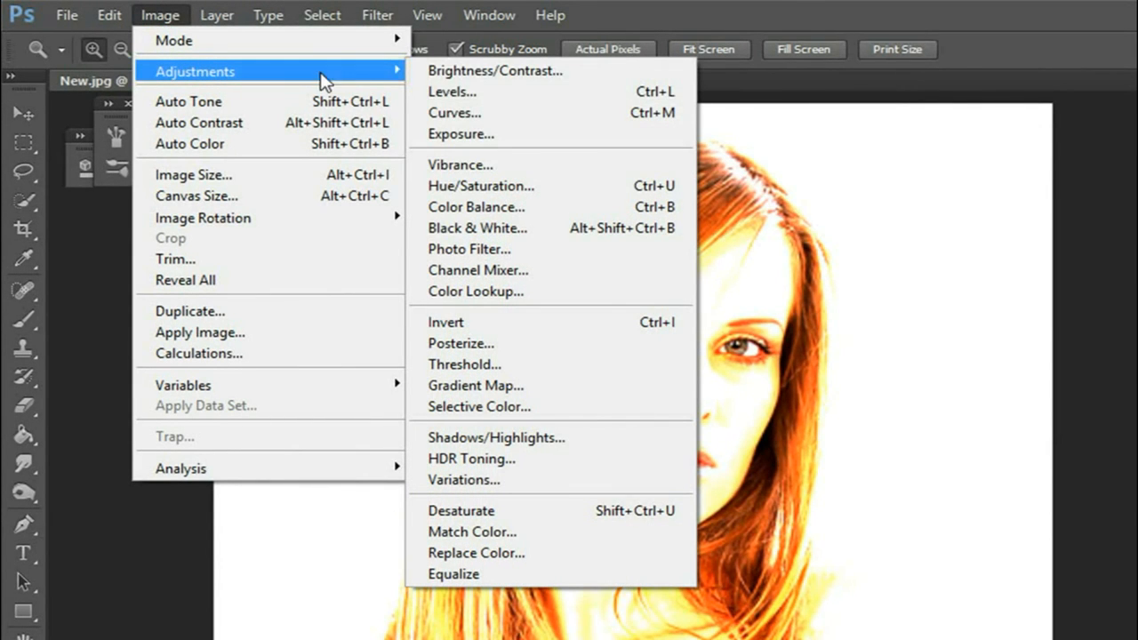
mouse_move(477, 206)
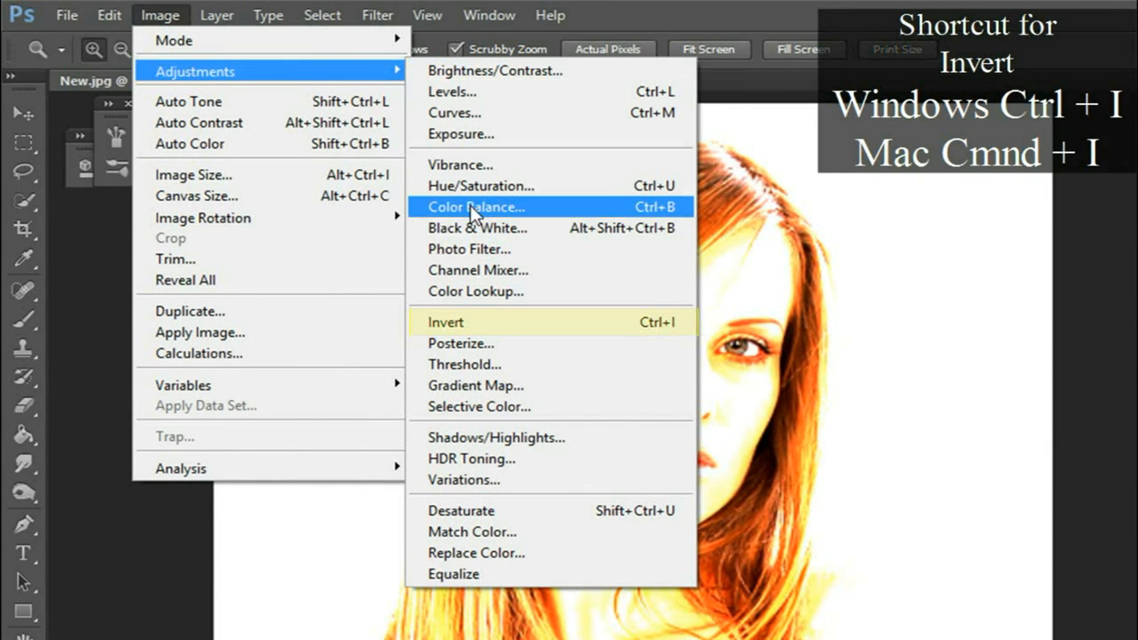
click(445, 322)
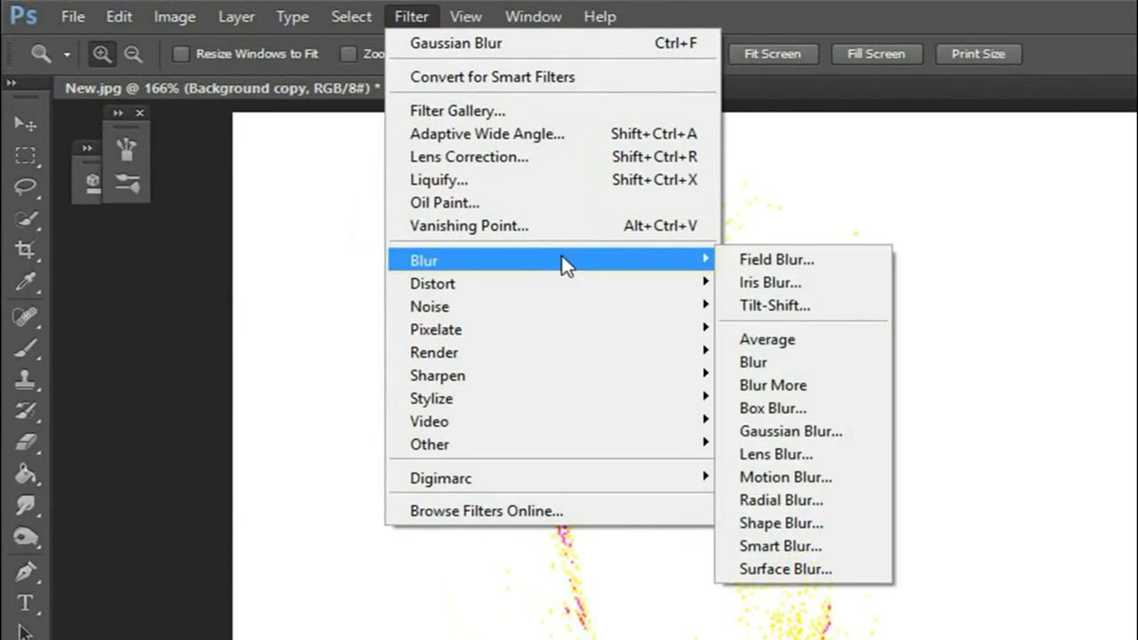
- Apply a Gaussian Blur to the inverted copy so the outlines read as sketch lines
click(790, 433)
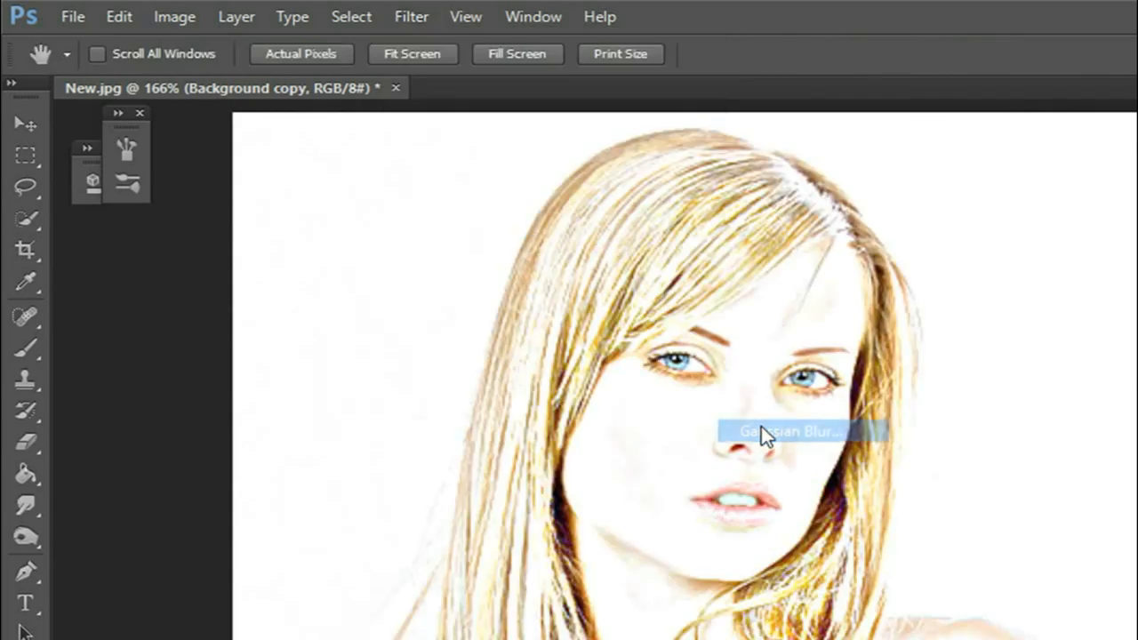
click(789, 430)
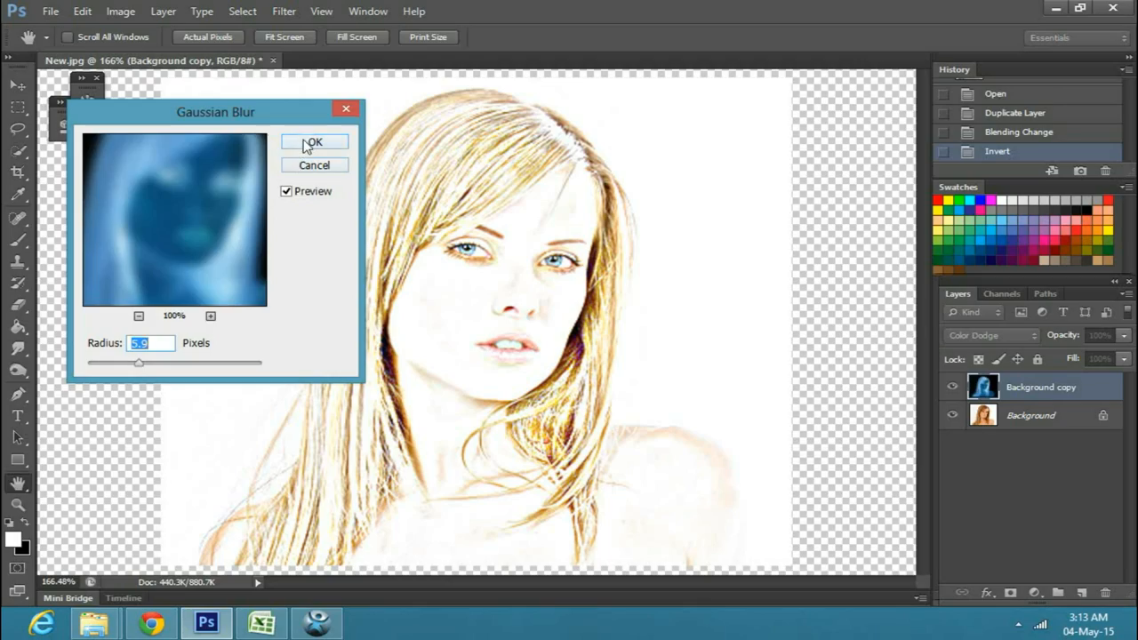
click(313, 142)
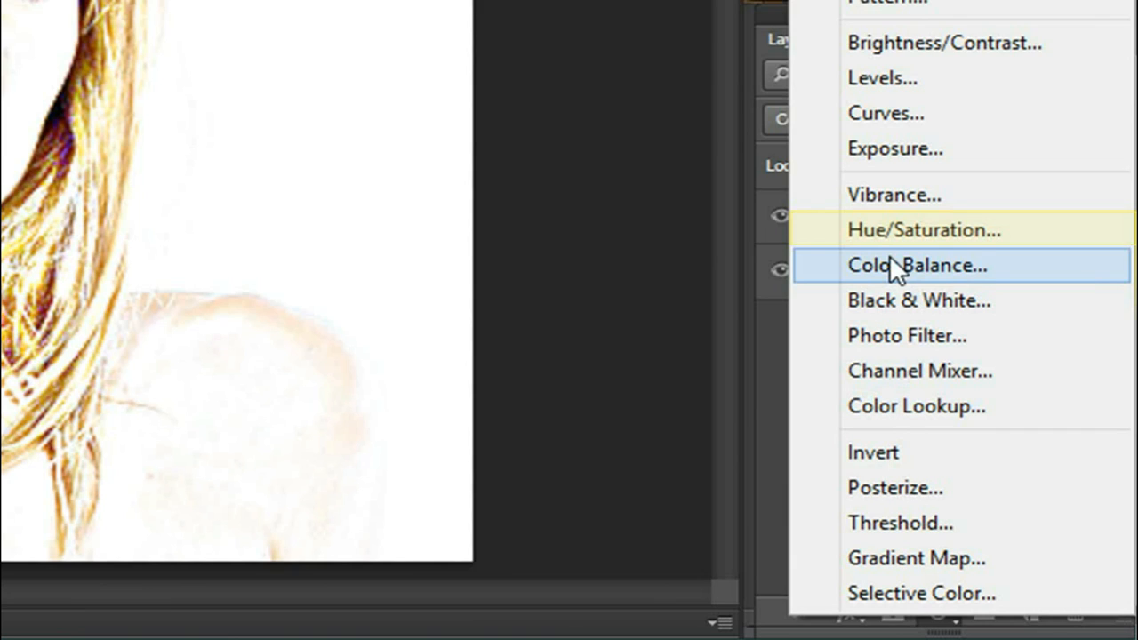
- Add a Hue/Saturation adjustment layer with saturation at -100 for a grey sketch
click(925, 229)
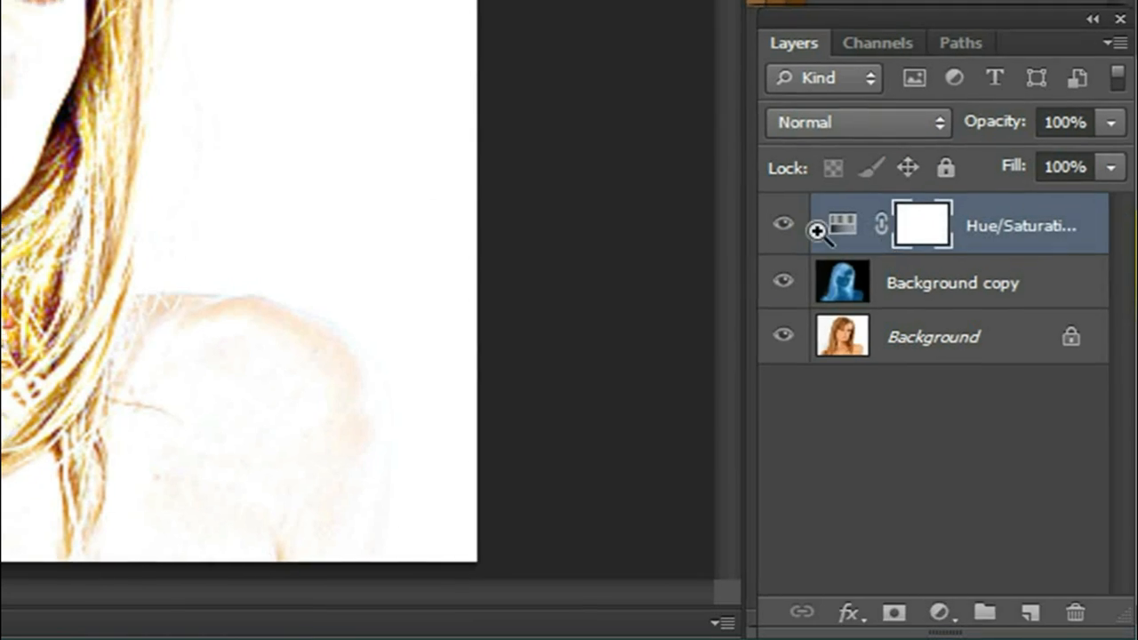
drag(235, 320, 35, 320)
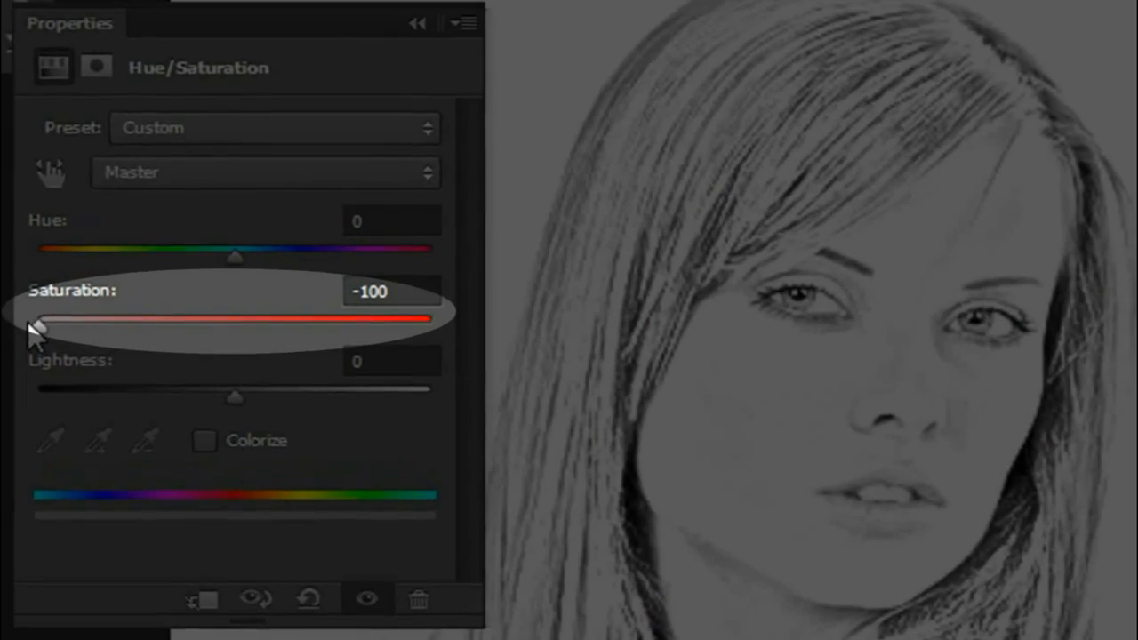
mouse_move(430, 92)
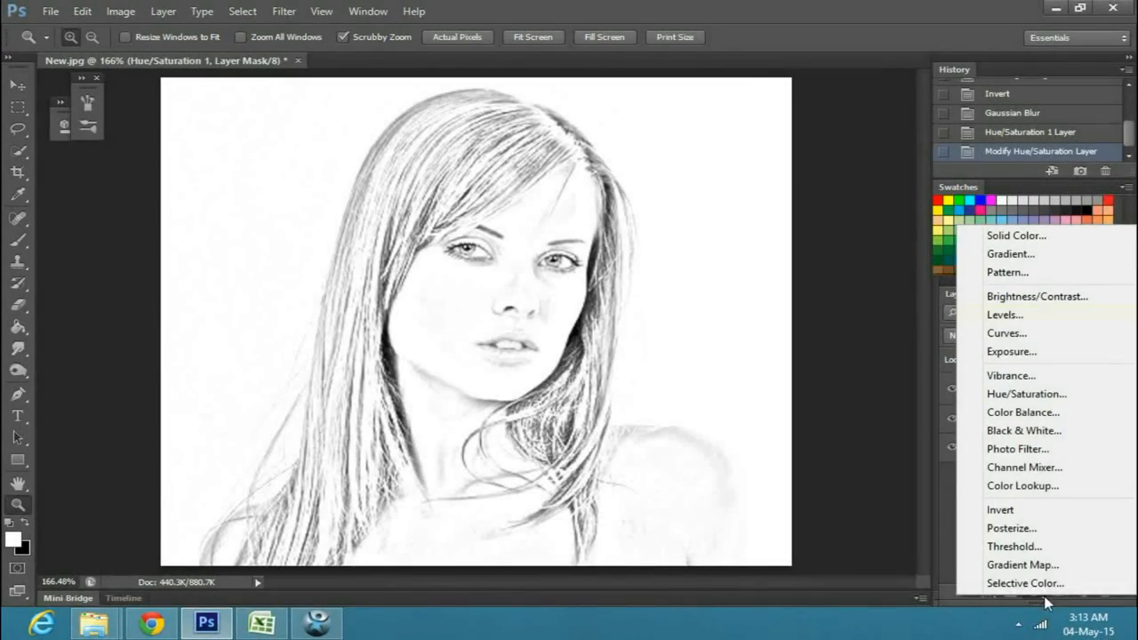
- Add a Levels adjustment layer with the black input raised to 34 to darken the lines
click(1004, 315)
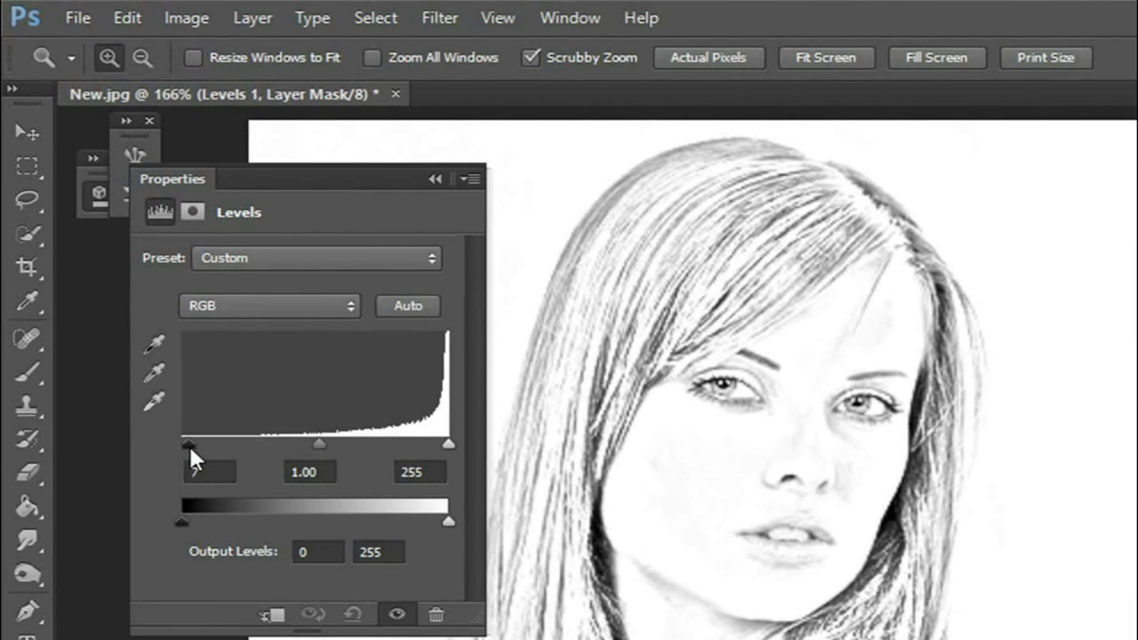
drag(185, 445, 217, 445)
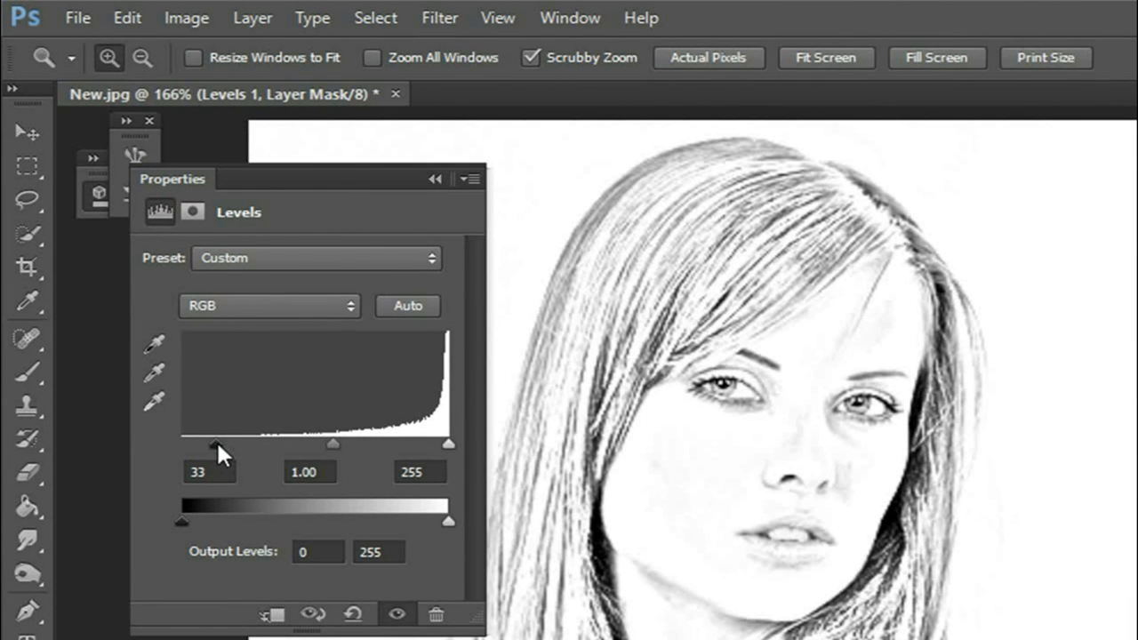
drag(217, 445, 219, 445)
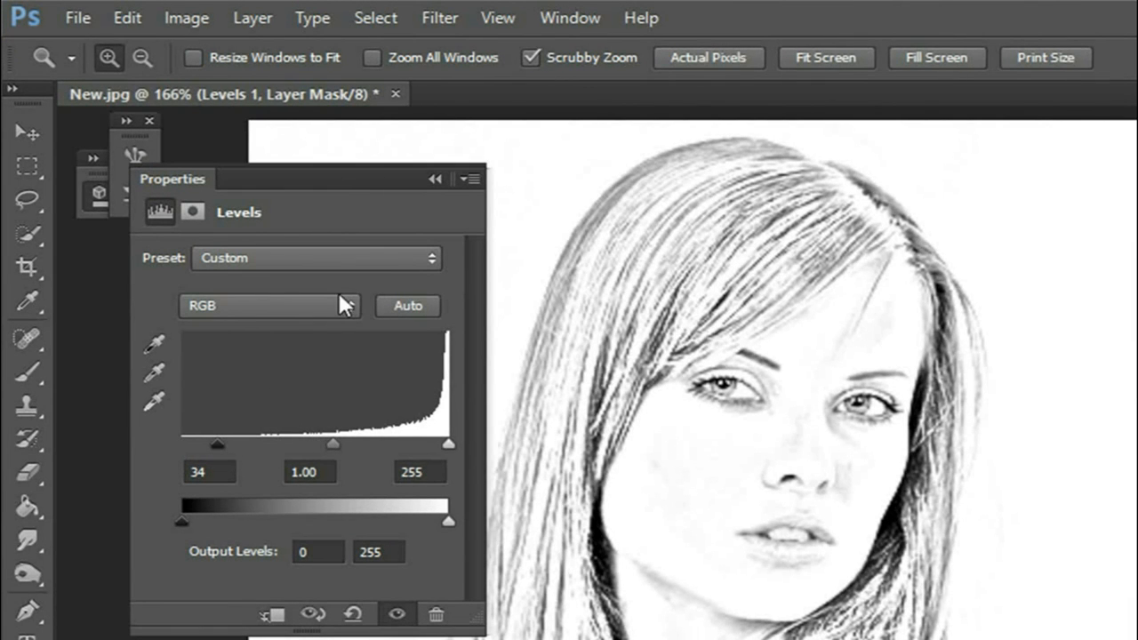